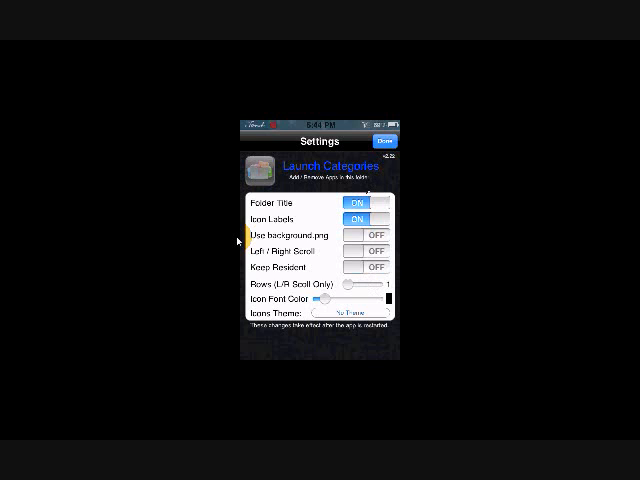
# Show the Choose Icon Theme list (No Theme, Bluemoon, ChocoMilk) from the Icons Theme setting
pyautogui.moveTo(340, 288); pyautogui.dragTo(384, 288)
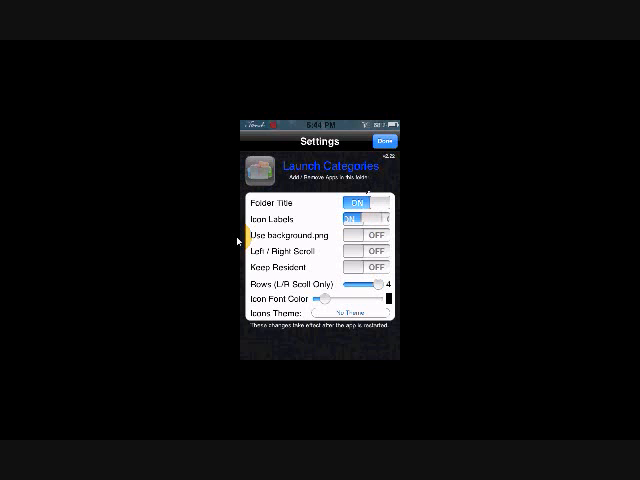
pyautogui.click(364, 216)
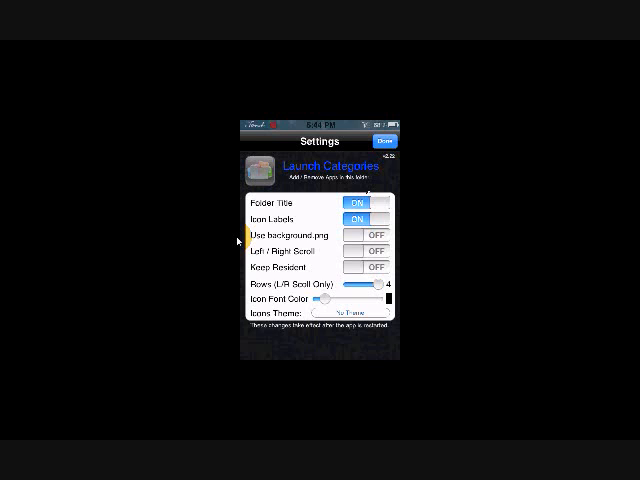
pyautogui.click(320, 312)
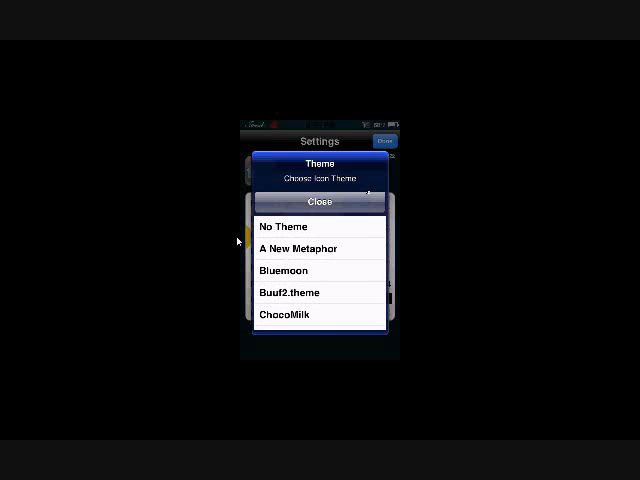
pyautogui.scroll(-3)
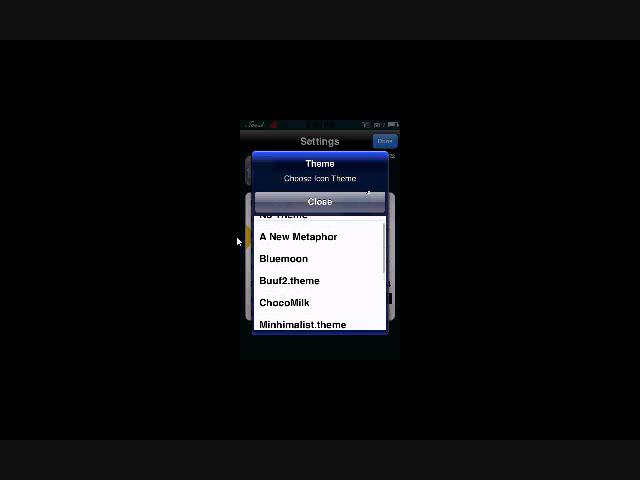
pyautogui.click(320, 200)
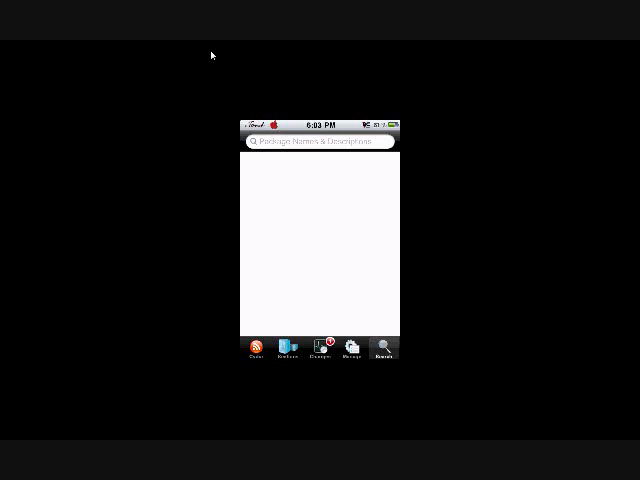
# Search Cydia's packages for 'categ' to find the Categories tweak
pyautogui.click(320, 140)
pyautogui.write('c')
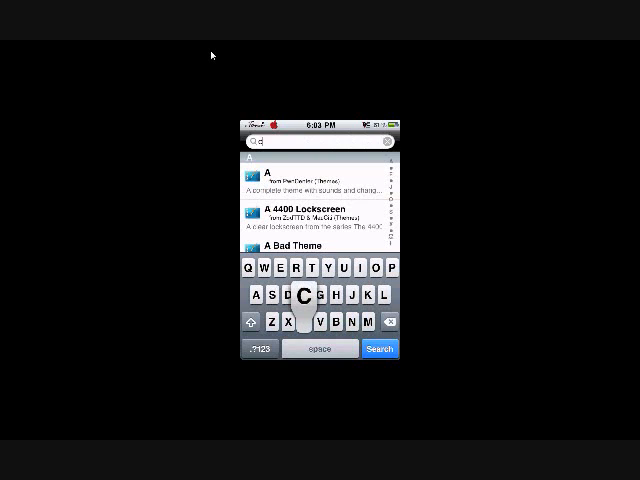
pyautogui.write('ateg')
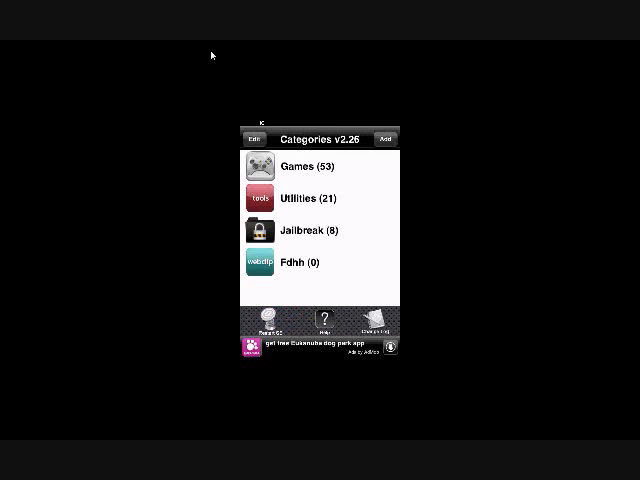
# Add DemoApp to the Fdsh folder so it holds one app
pyautogui.click(384, 136)
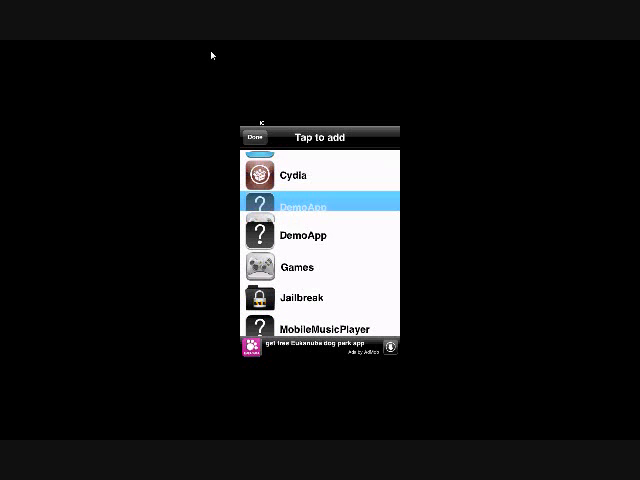
pyautogui.click(256, 136)
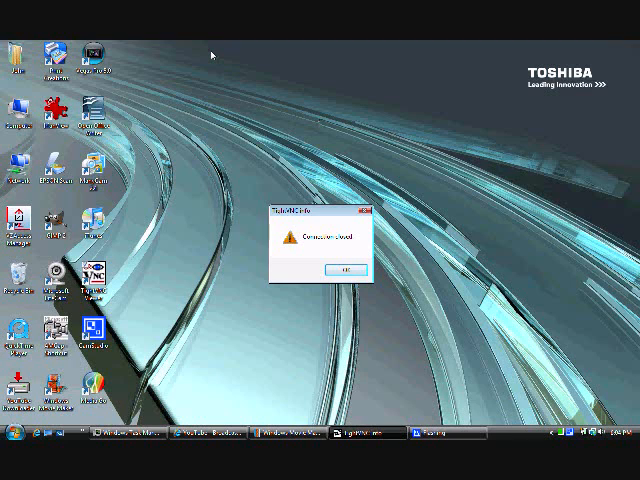
# Dismiss the mirroring tool's disconnection warning with OK
pyautogui.click(344, 272)
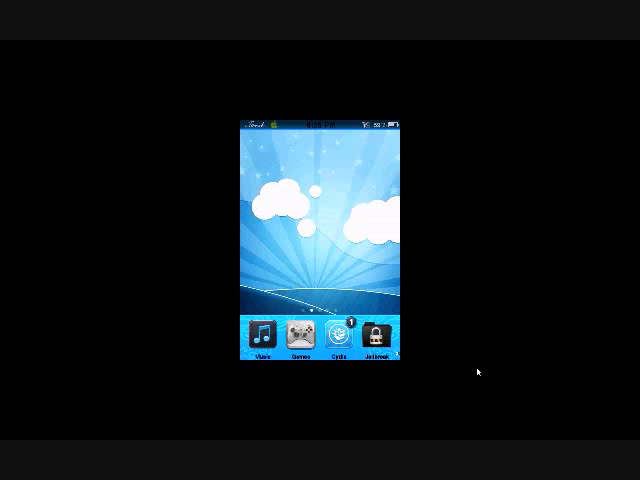
# Swipe across the home screen pages toward the Categories icon
pyautogui.hscroll(-3)
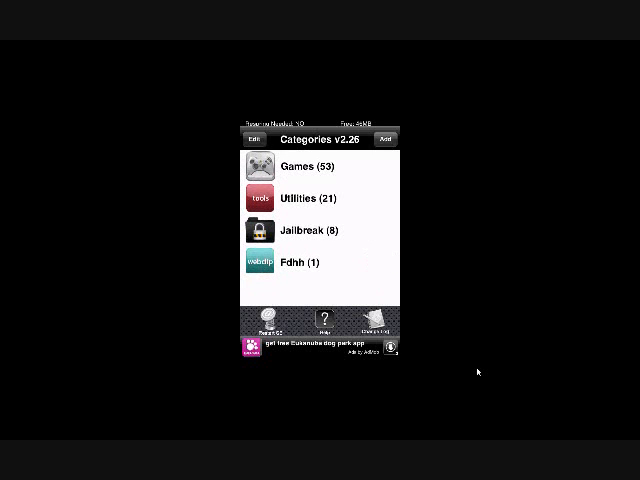
# Start deleting the Fdsh folder row in Edit mode
pyautogui.click(256, 136)
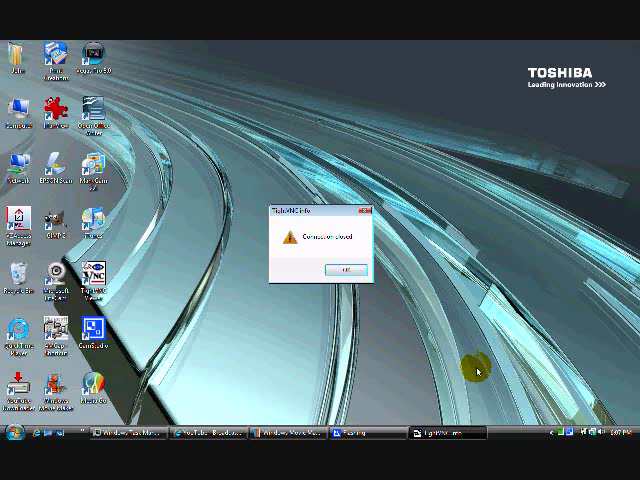
# Dismiss the disconnection warning, leaving the plain Windows desktop
pyautogui.click(340, 270)
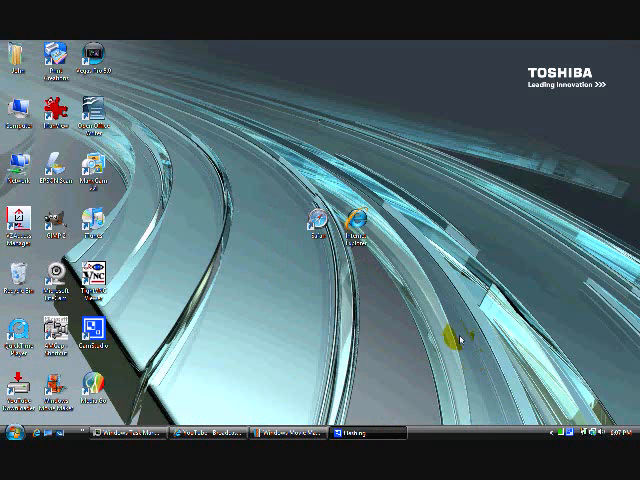